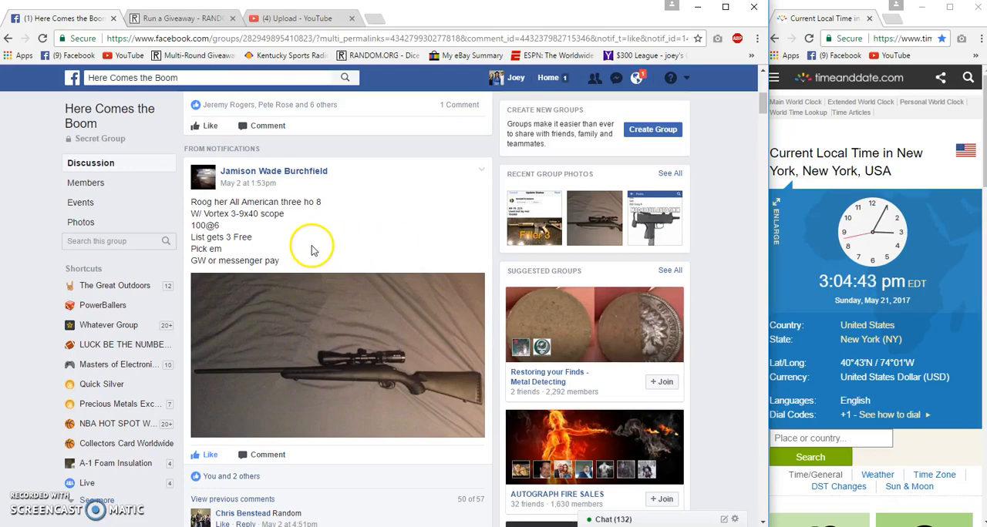
# - Scroll down to the newest comment with the numbered participant list and close the chat window
pyautogui.scroll(-3)
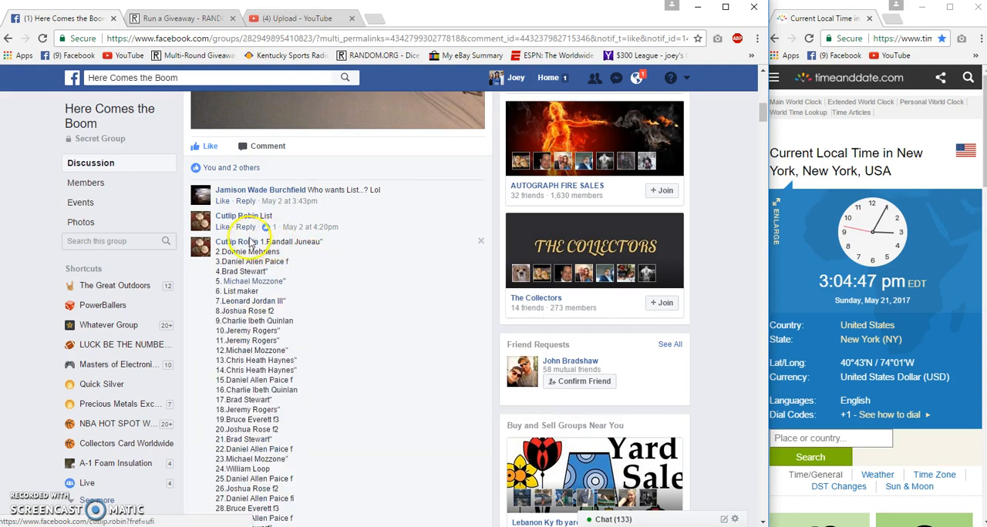
pyautogui.scroll(-3)
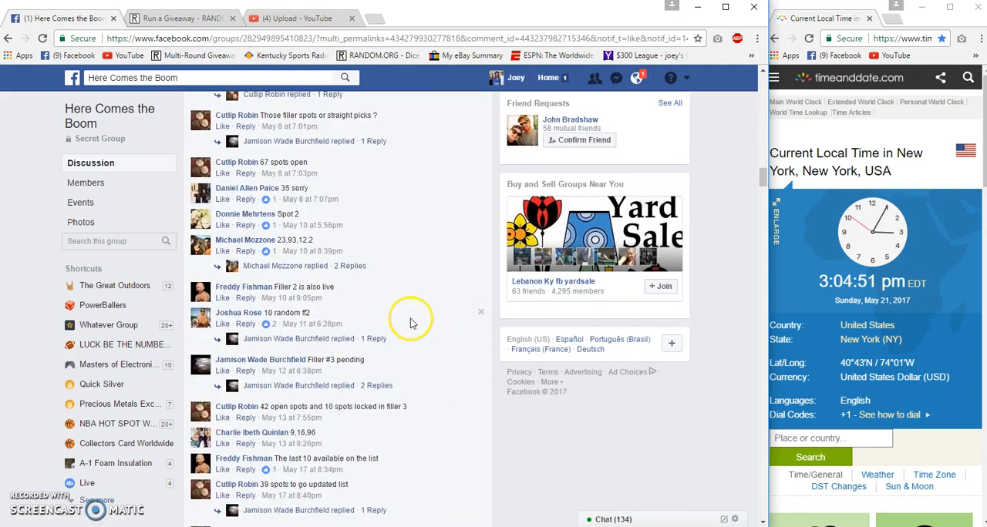
pyautogui.scroll(-3)
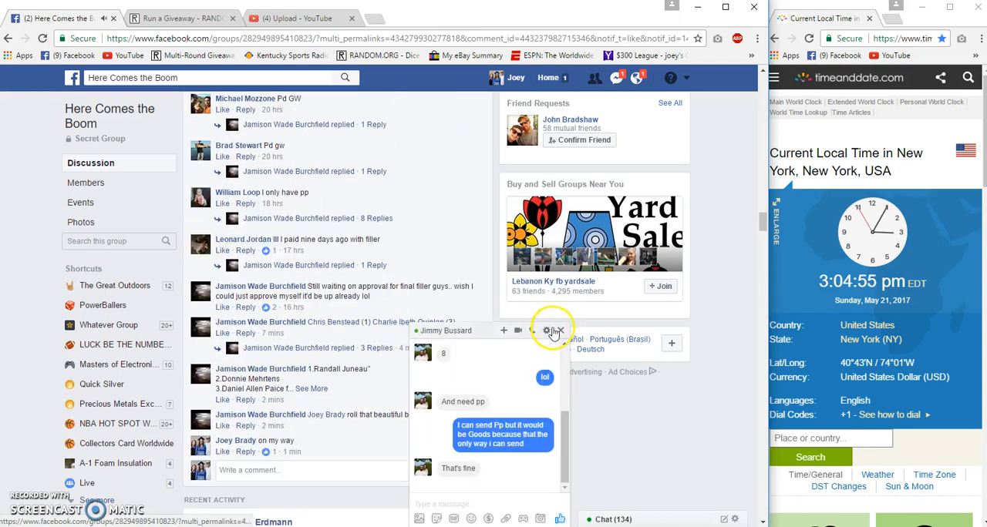
pyautogui.click(556, 330)
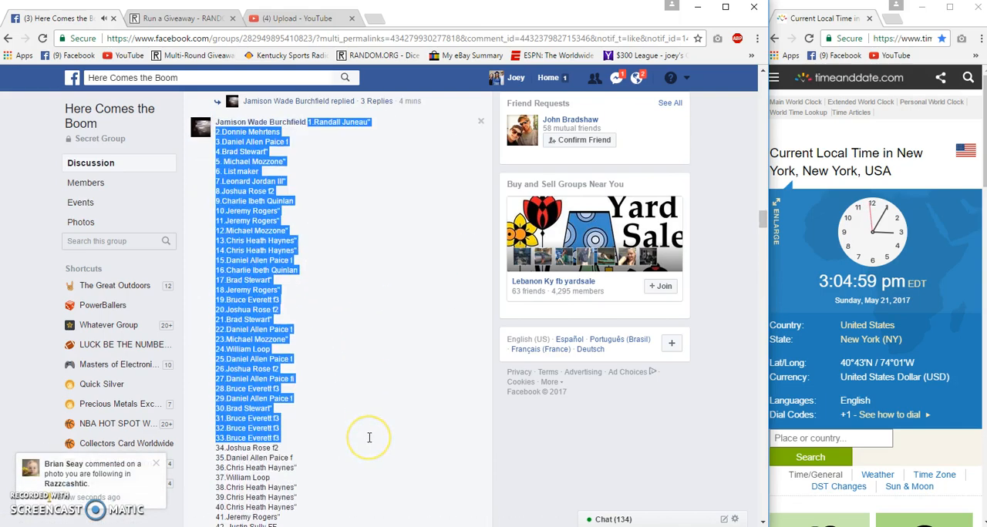
# - Paste the 100-name list into RANDOM.ORG as plain text, roll 3d6 for 7 rounds, and begin
pyautogui.scroll(-3)
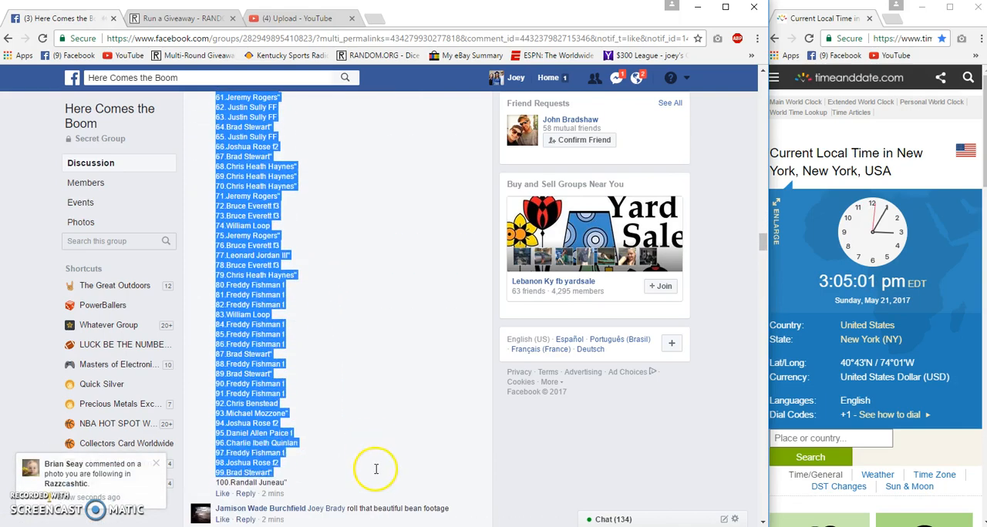
pyautogui.scroll(-3)
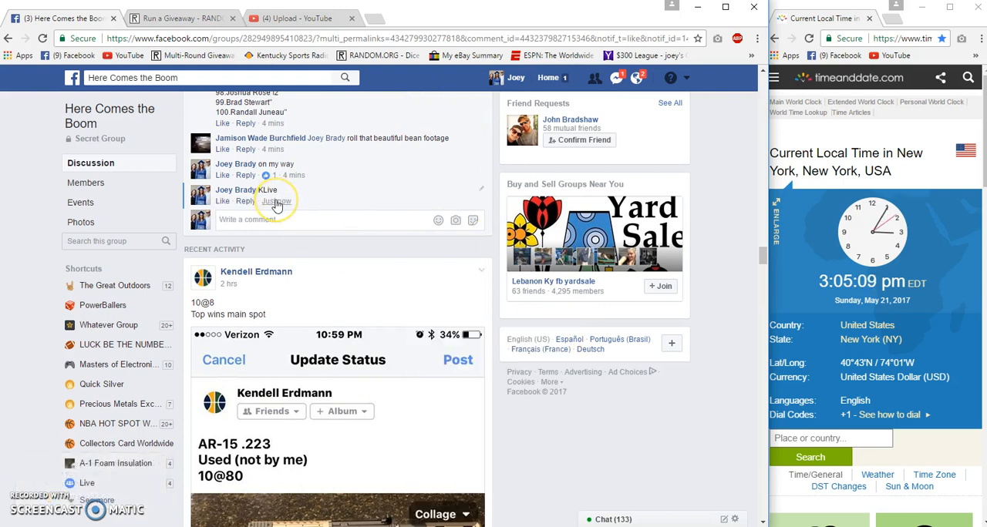
pyautogui.moveTo(276, 201)
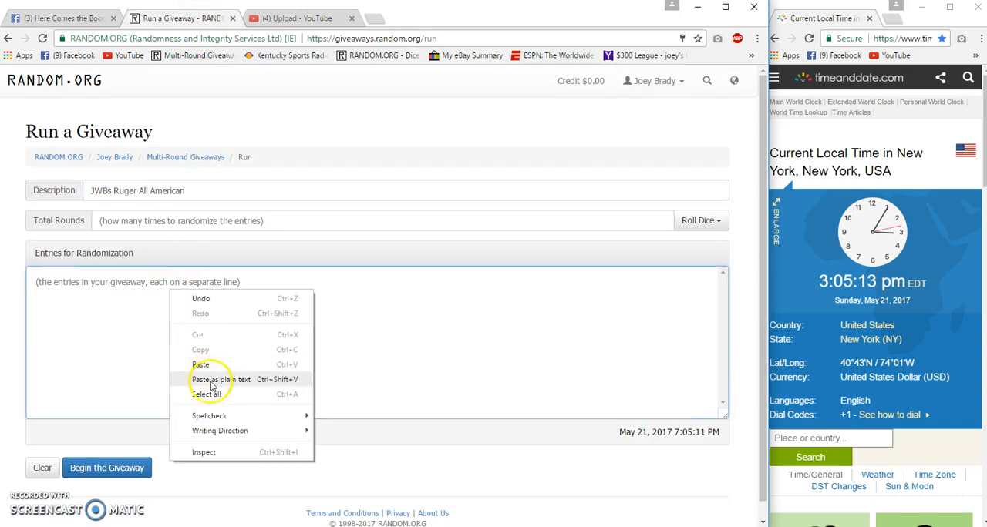
pyautogui.click(201, 365)
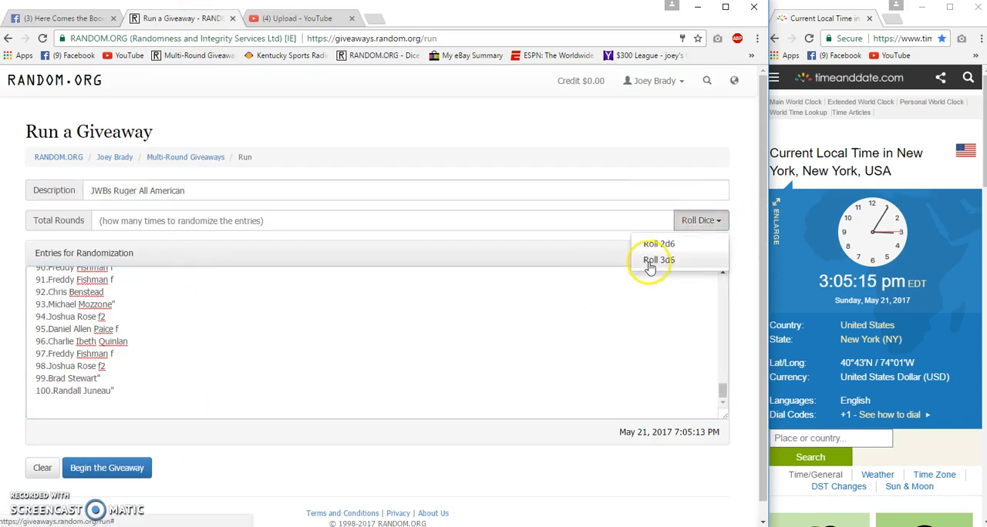
pyautogui.click(658, 260)
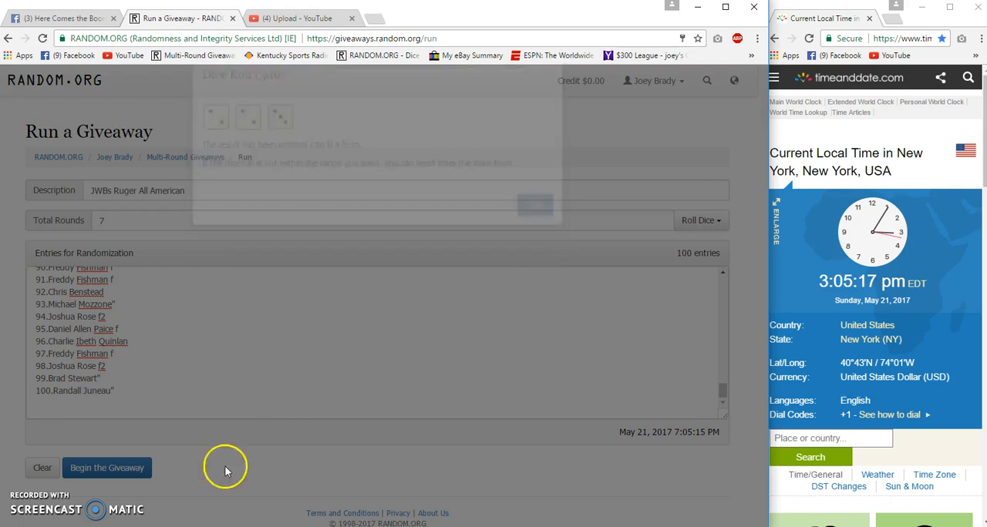
pyautogui.click(106, 468)
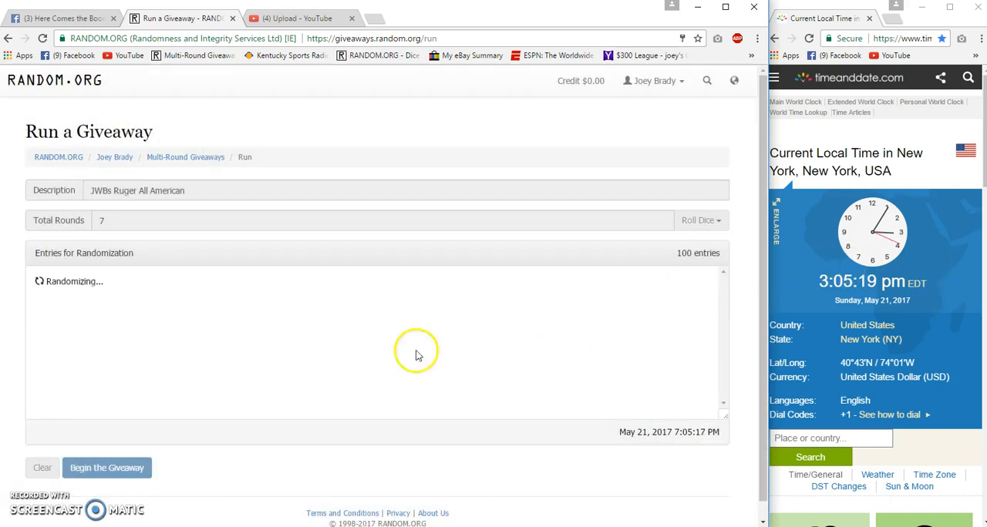
# - Advance the giveaway to round six and post a 'good luck final roll' comment on Facebook
pyautogui.click(107, 468)
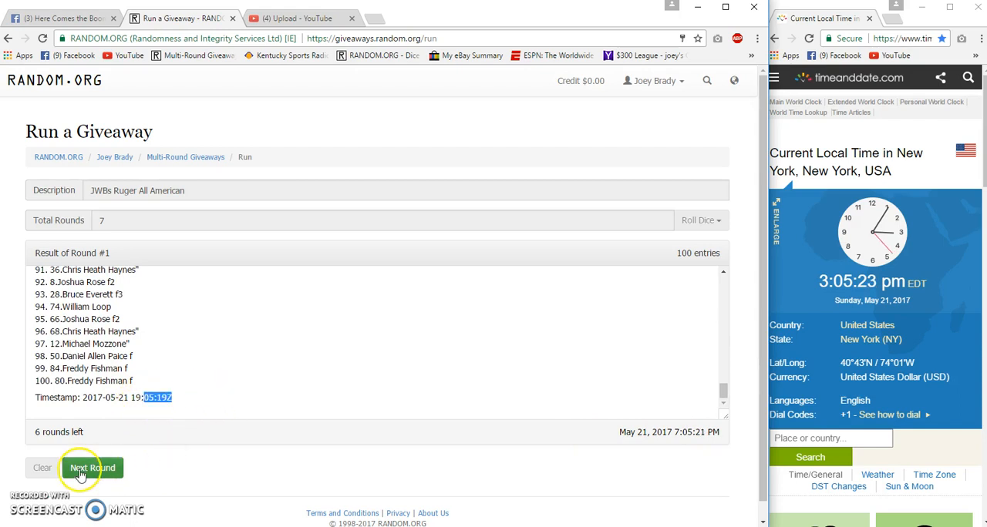
pyautogui.click(92, 468)
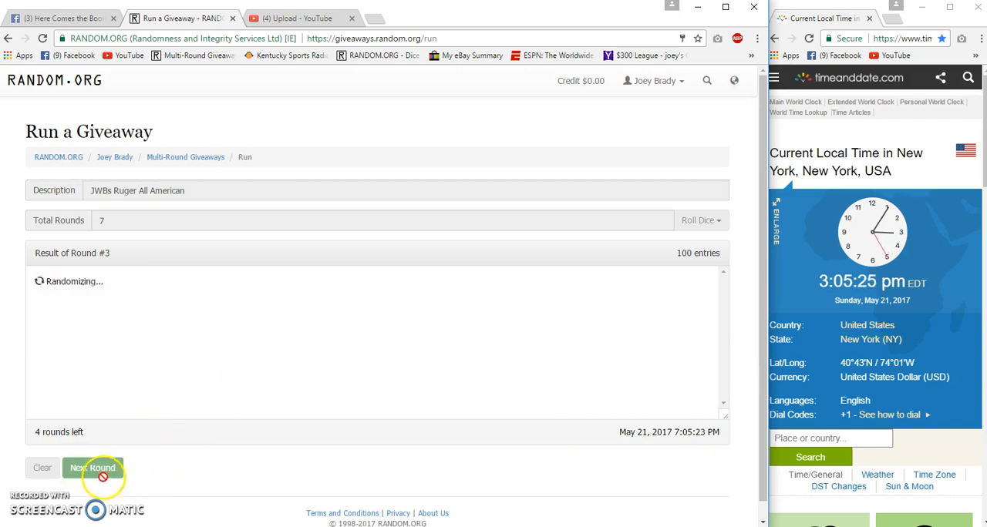
pyautogui.click(93, 468)
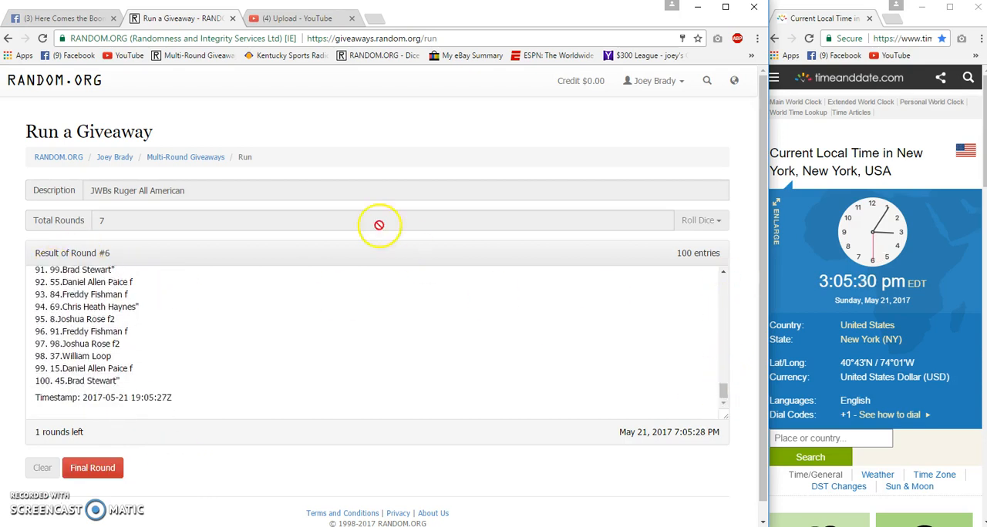
pyautogui.click(57, 18)
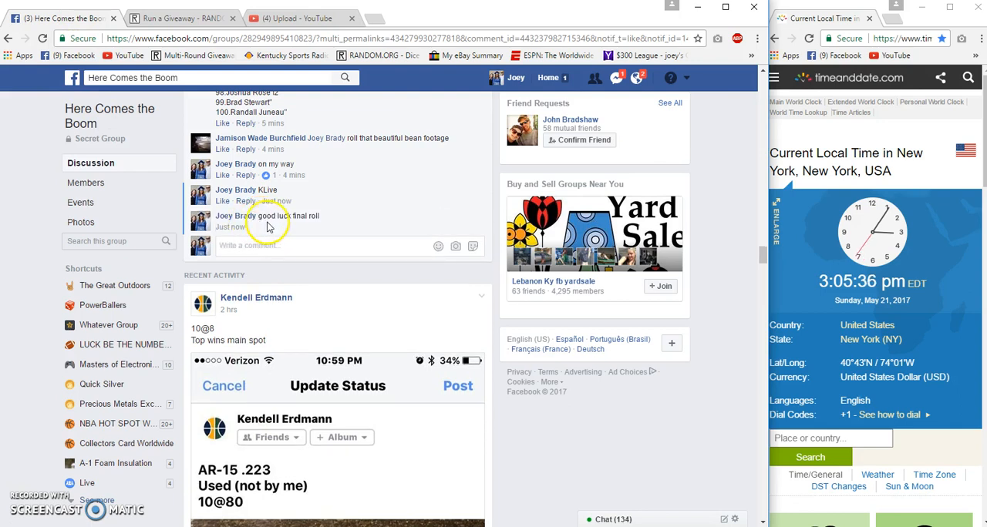
pyautogui.click(182, 18)
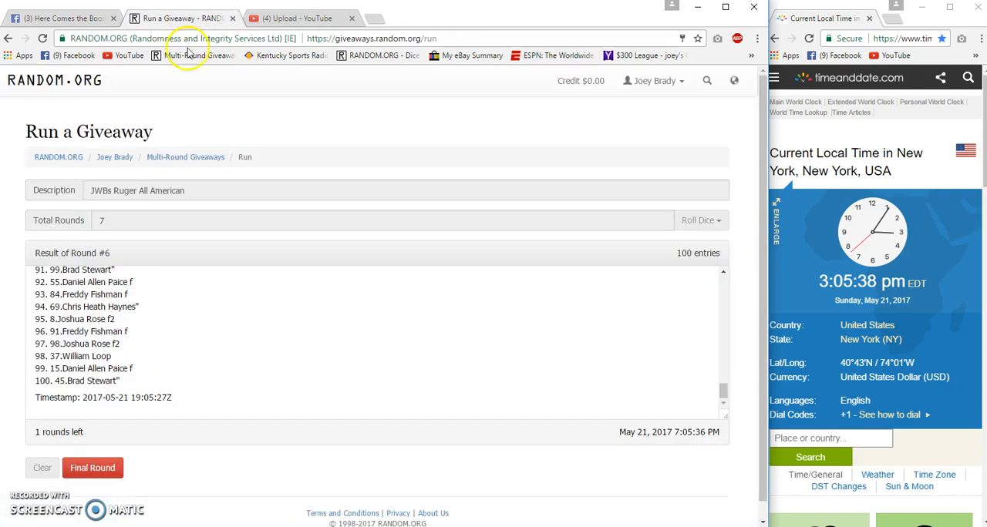
# - Run the seventh round, open its verification page, and return to the Facebook post
pyautogui.click(92, 468)
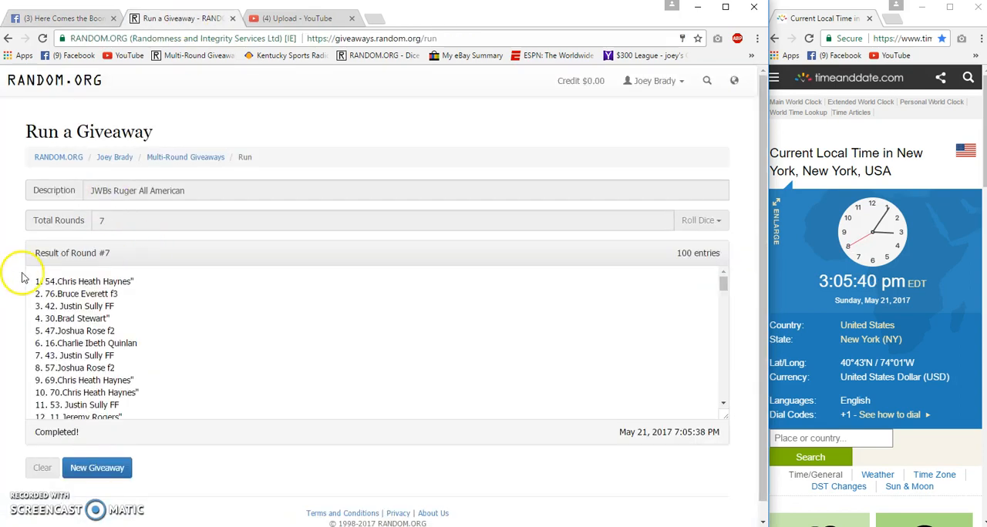
pyautogui.doubleClick(106, 253)
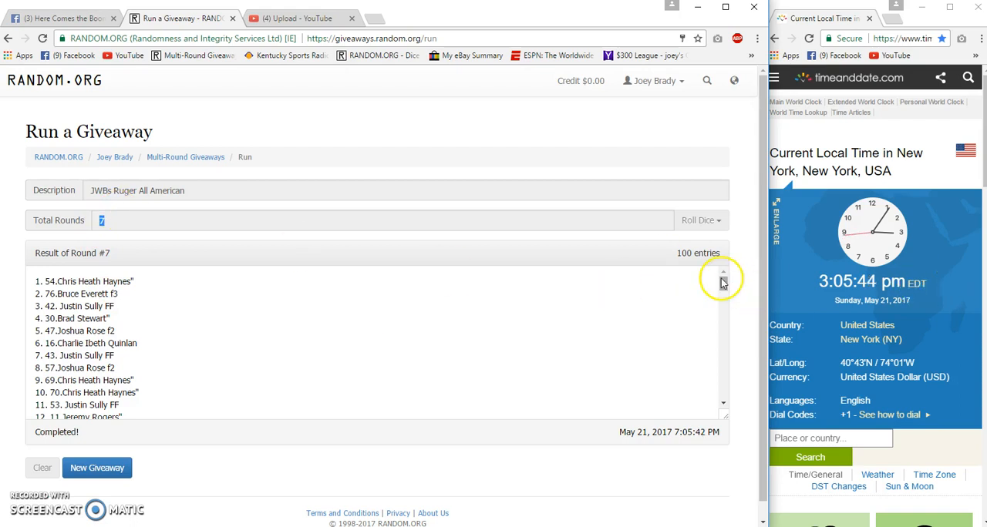
pyautogui.scroll(-3)
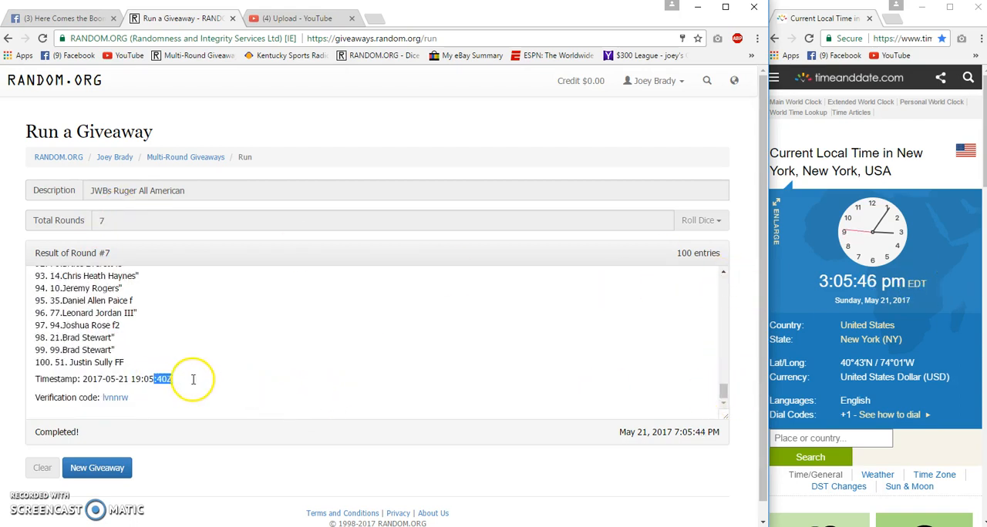
pyautogui.click(115, 397)
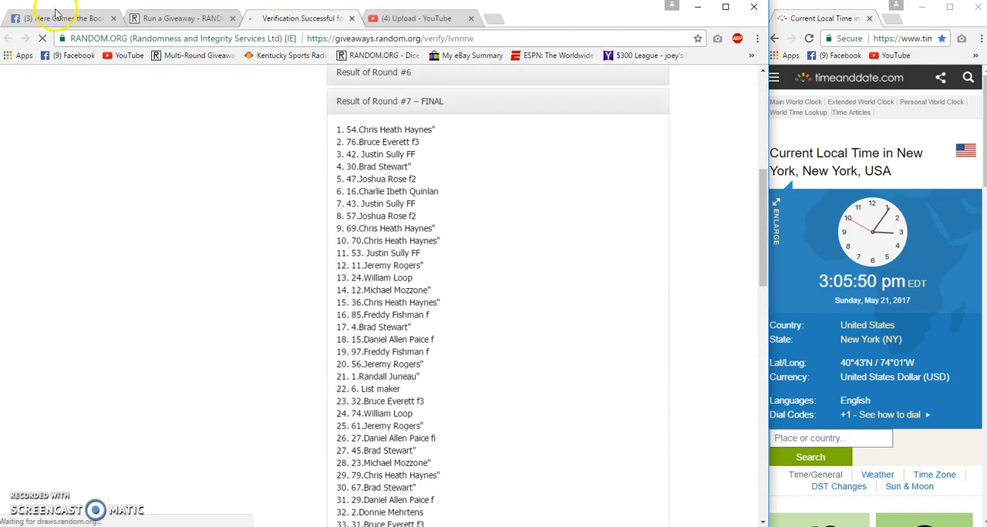
pyautogui.click(62, 14)
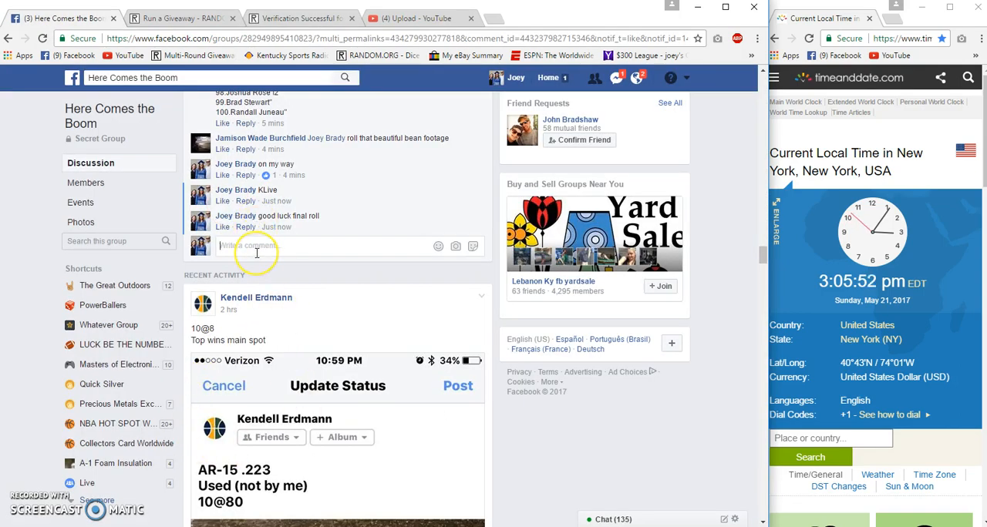